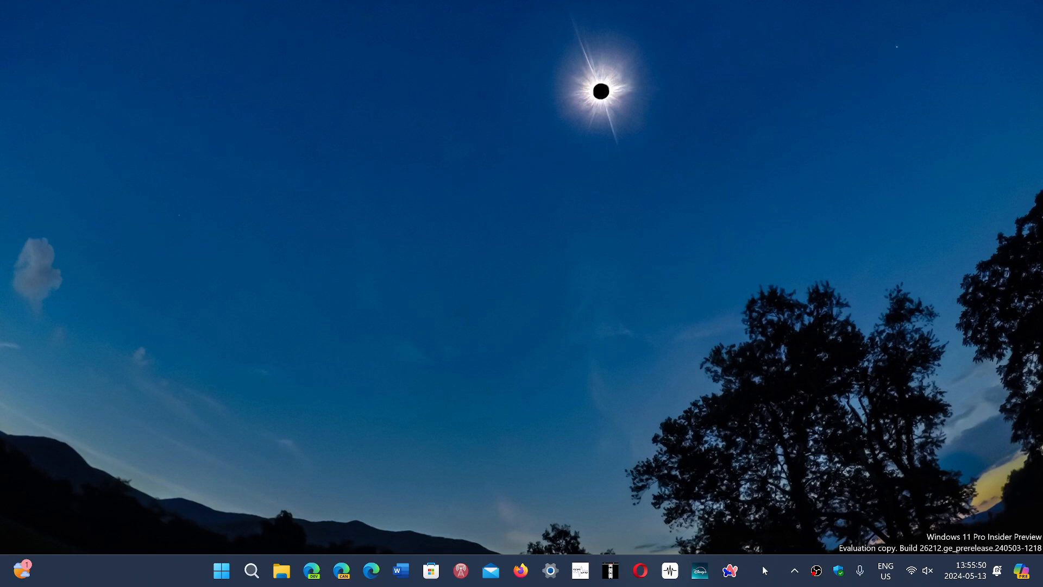
mouse_move(395, 496)
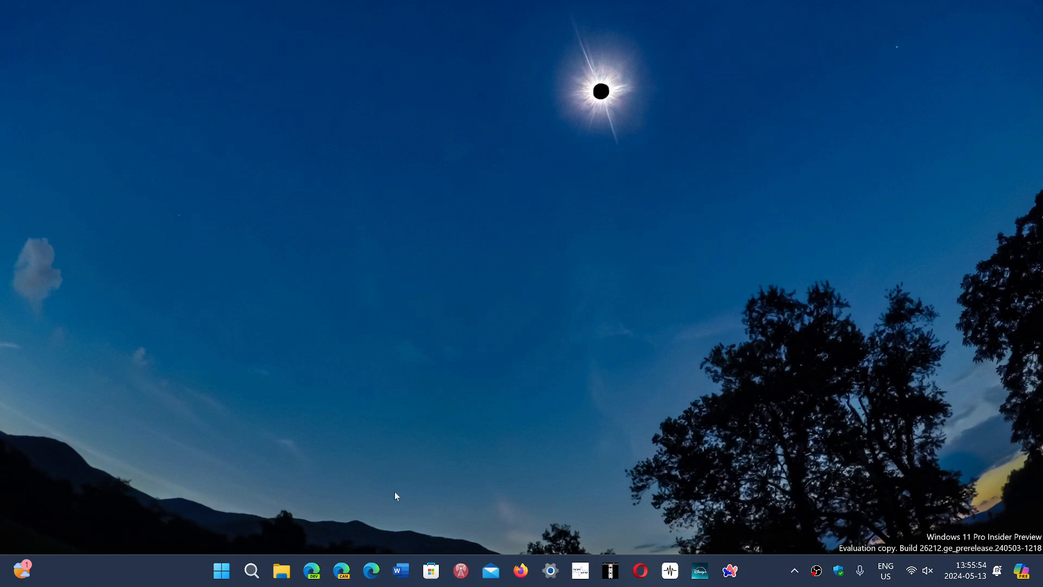
Launch Microsoft Edge from the taskbar and focus the Google search box
left_click(372, 570)
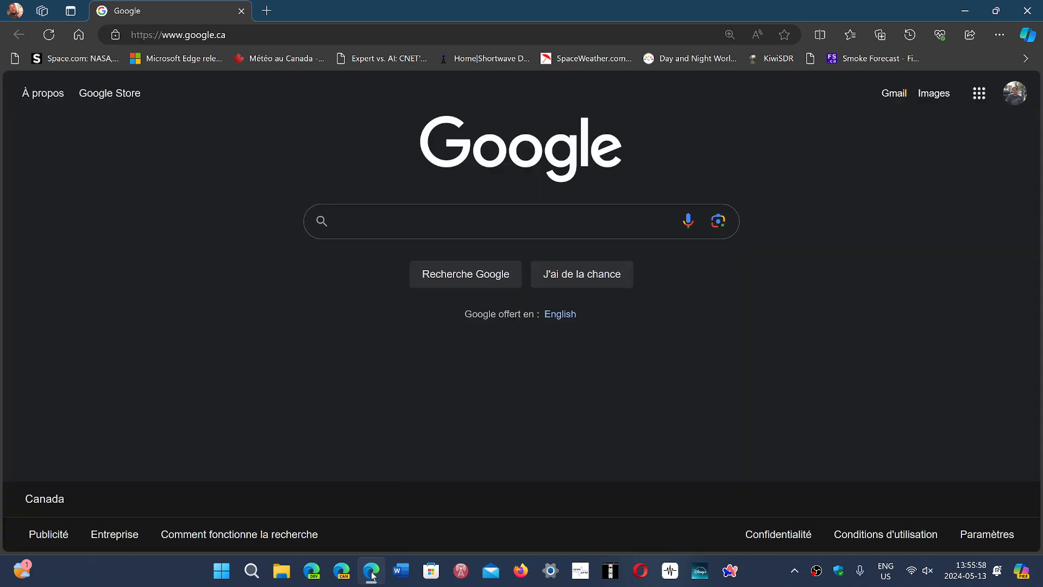
left_click(466, 221)
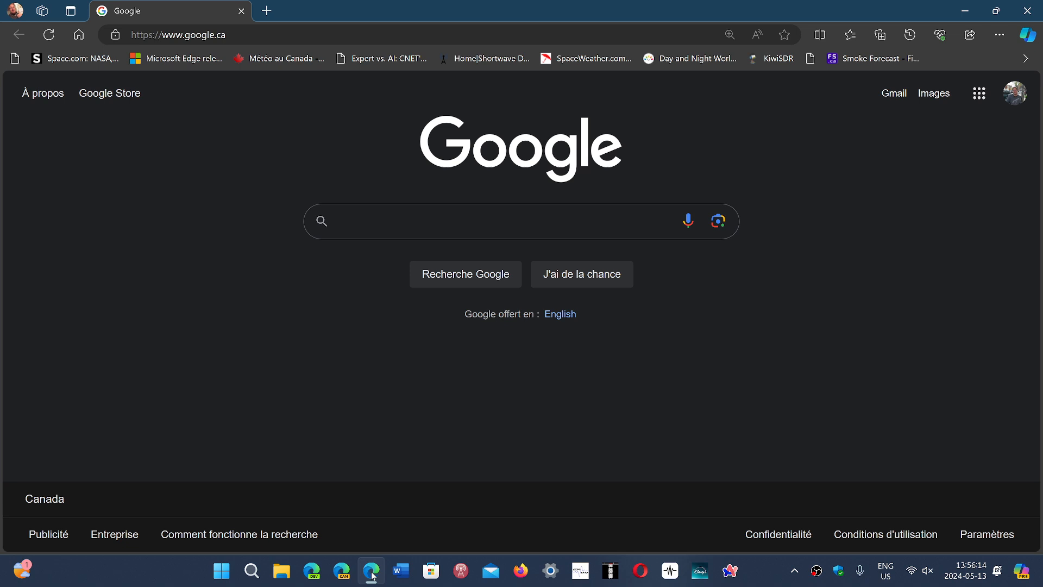
left_click(466, 221)
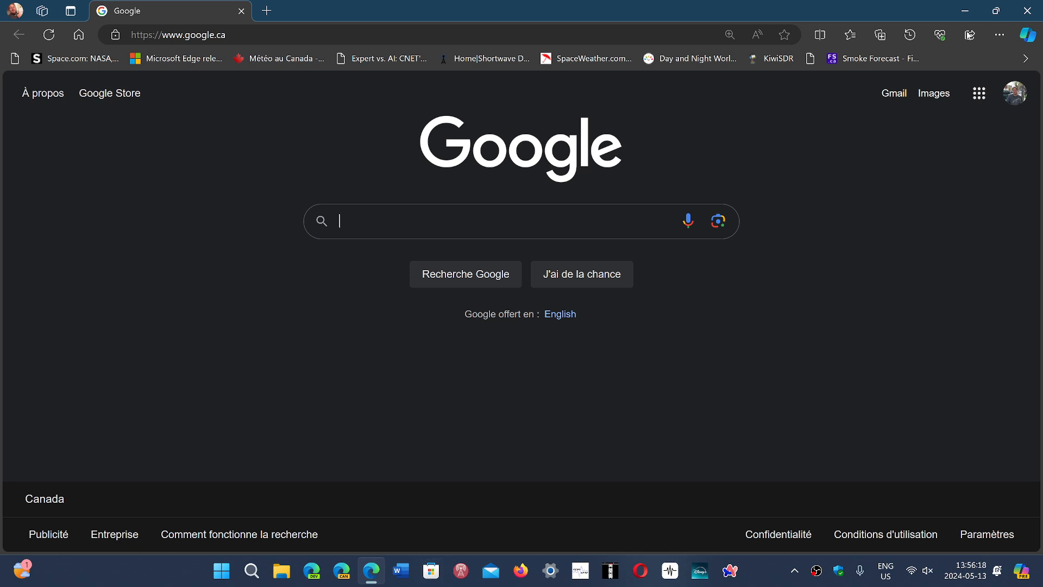
Bring up the Settings and more menu from the toolbar
left_click(998, 35)
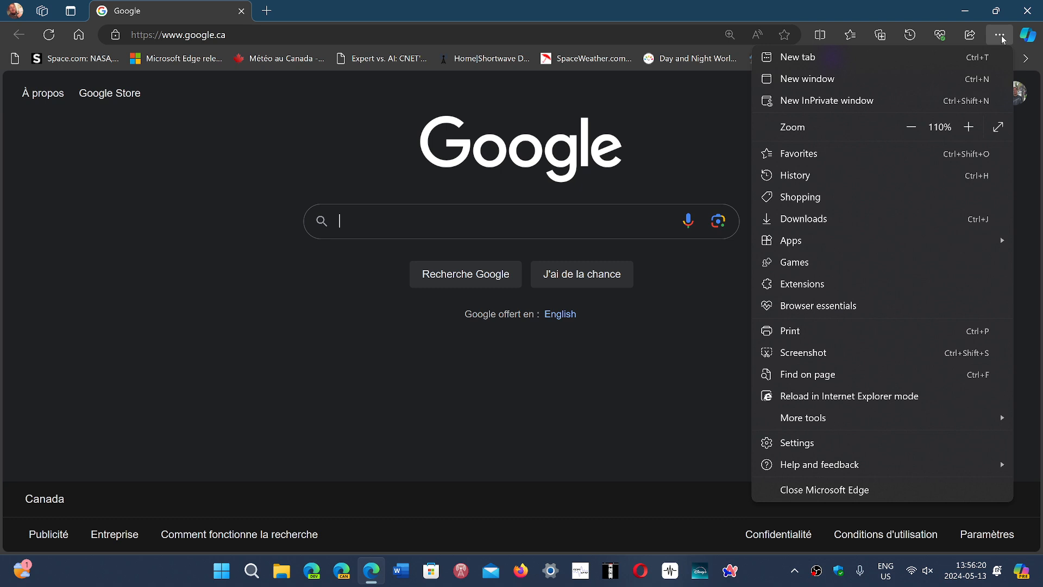
mouse_move(873, 442)
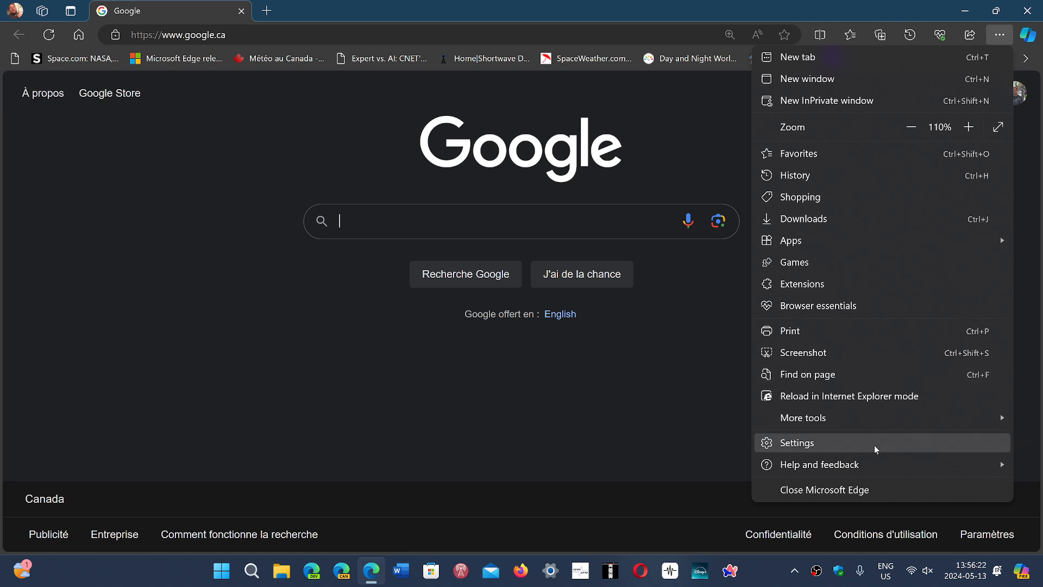
mouse_move(819, 464)
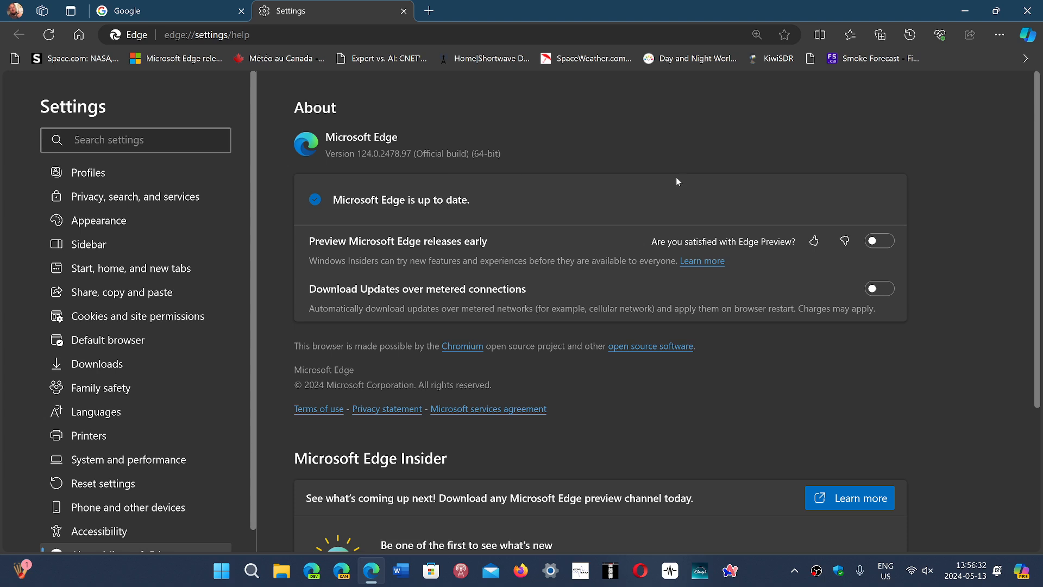
mouse_move(718, 180)
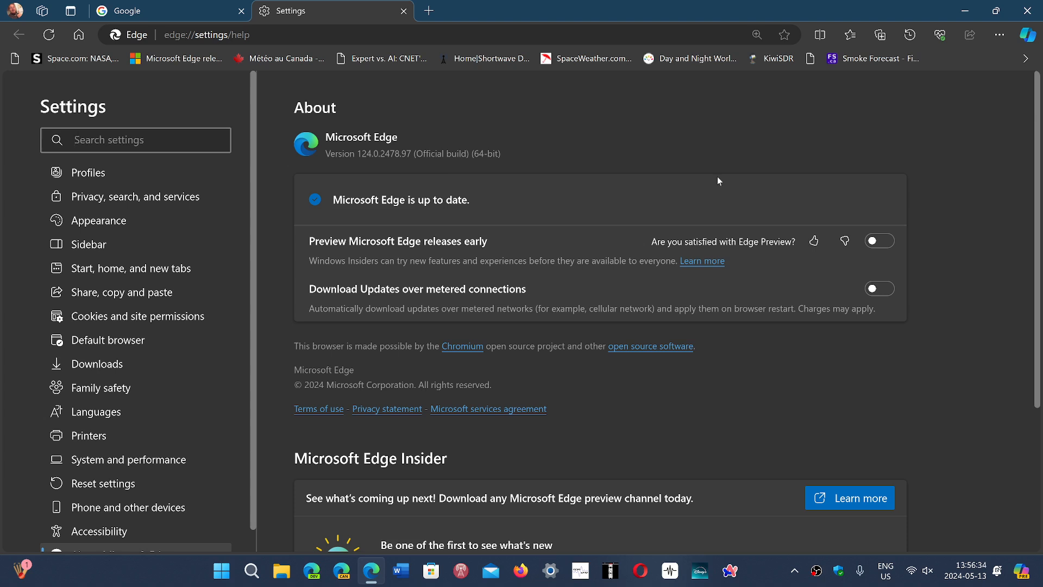
Show About Microsoft Edge confirming version 124.0.2478.97 is up to date
left_click(136, 140)
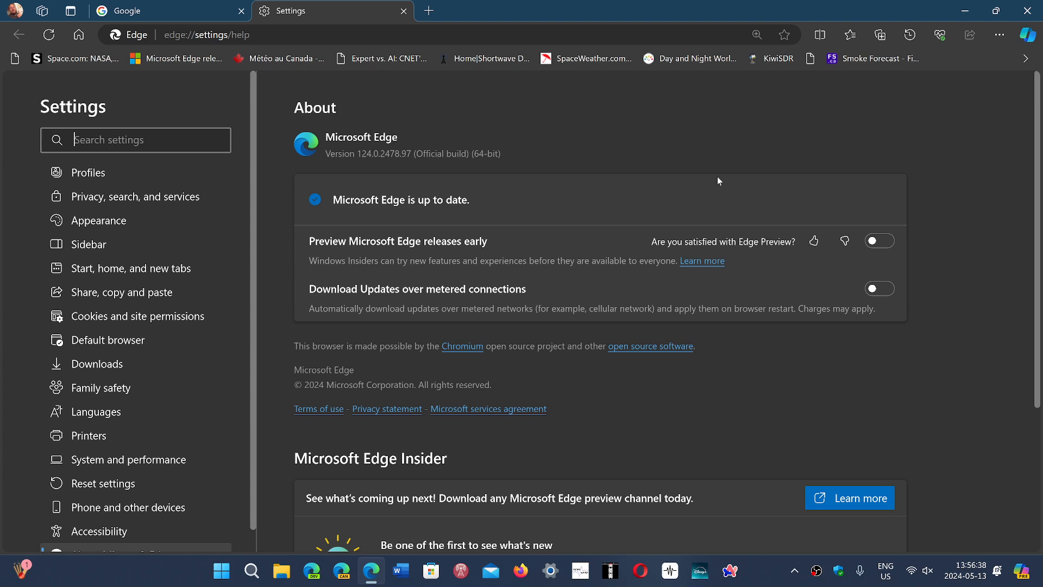
mouse_move(1019, 87)
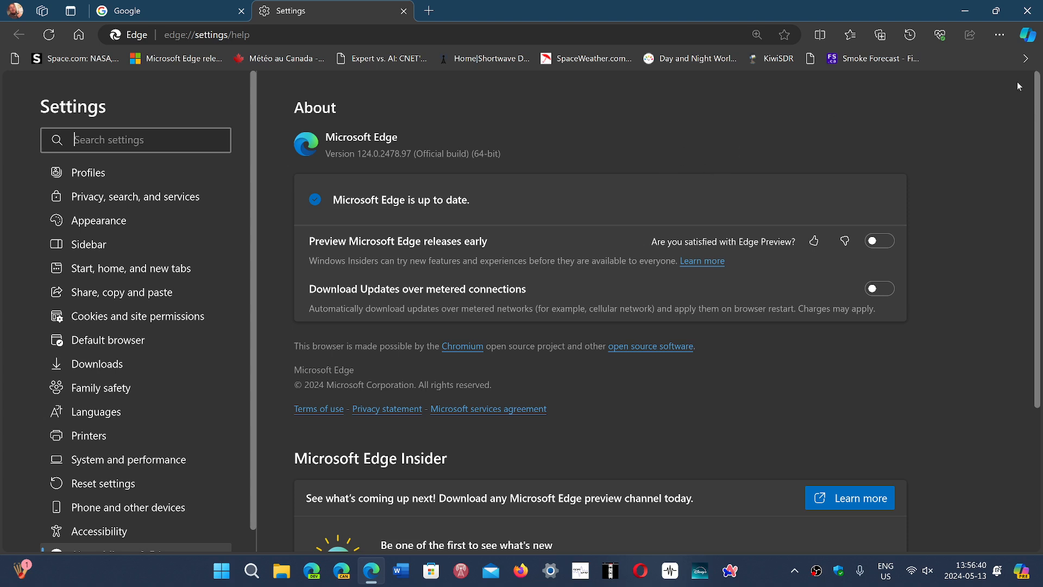
mouse_move(613, 185)
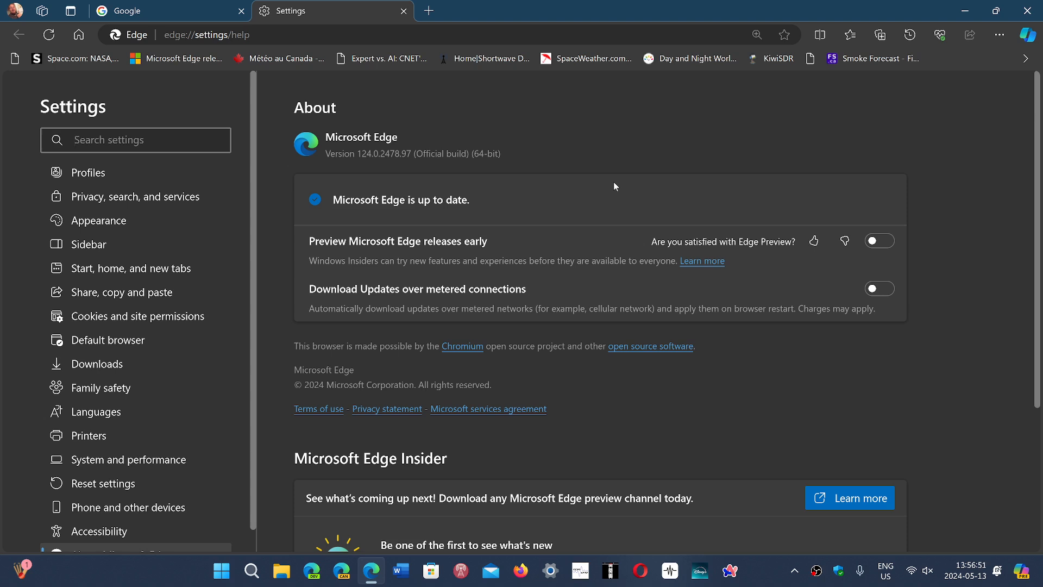
left_click(135, 140)
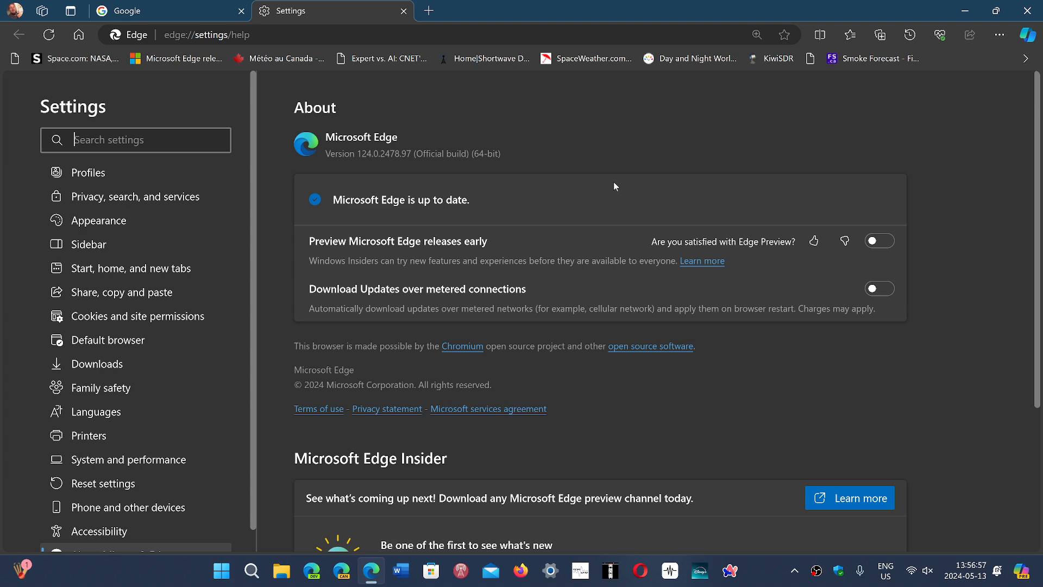
mouse_move(735, 446)
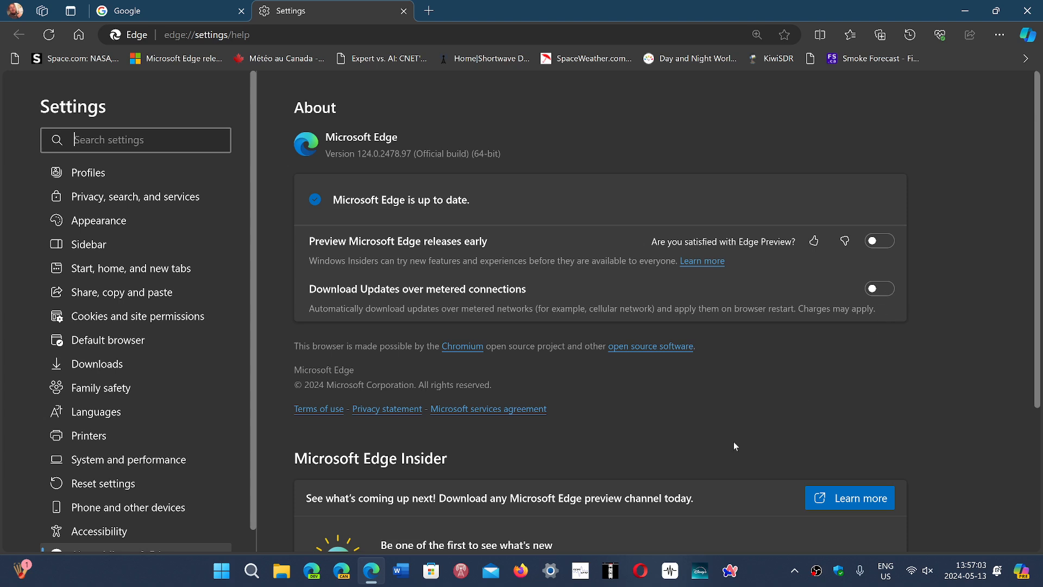
mouse_move(697, 432)
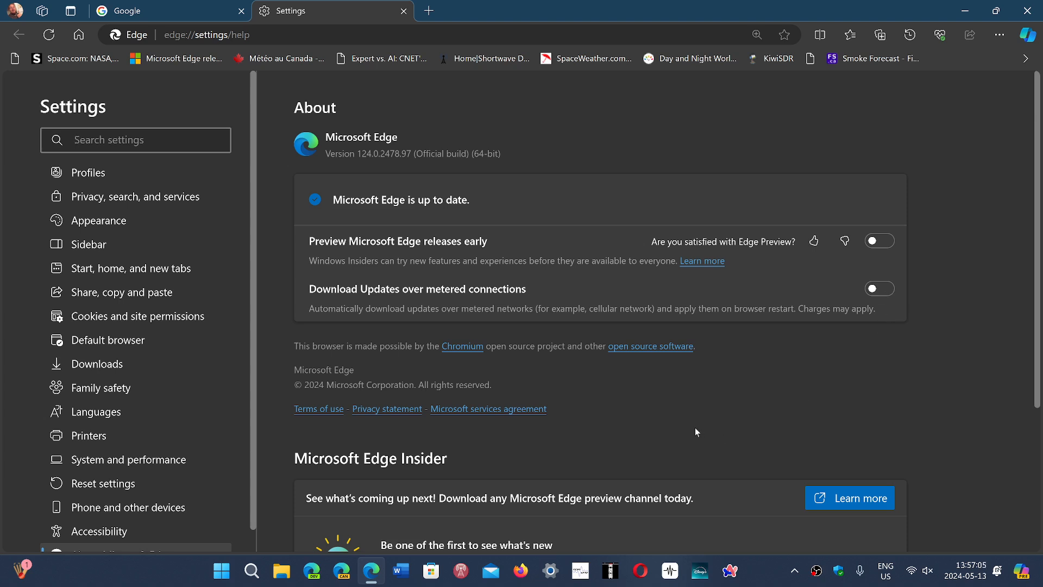
mouse_move(903, 392)
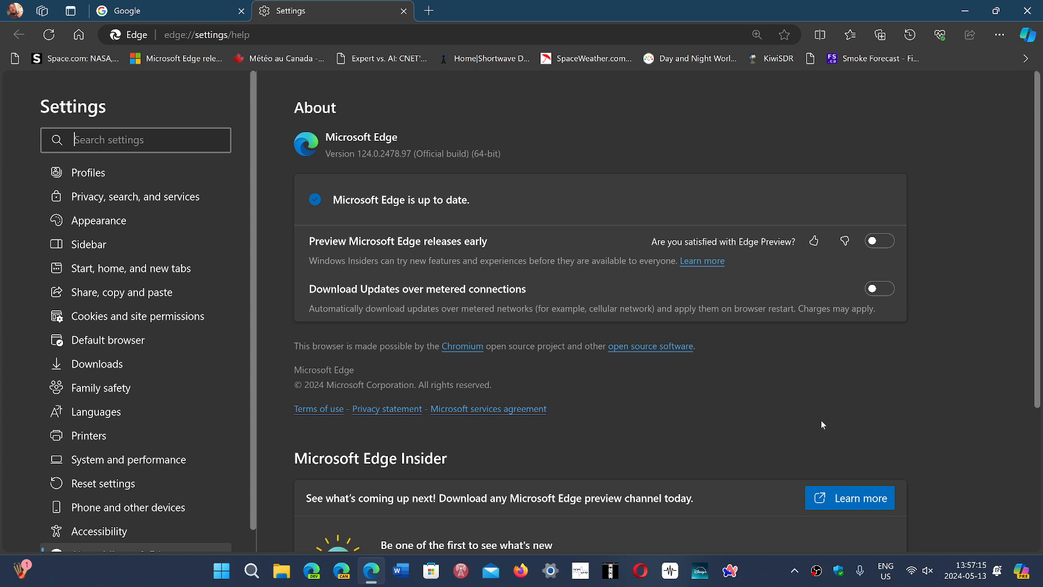
mouse_move(919, 392)
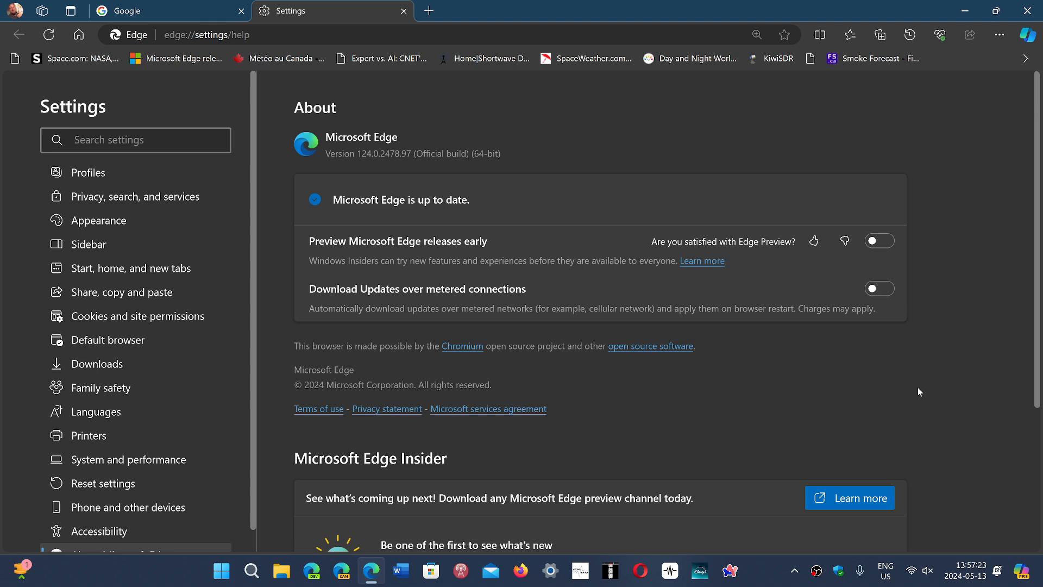
mouse_move(759, 572)
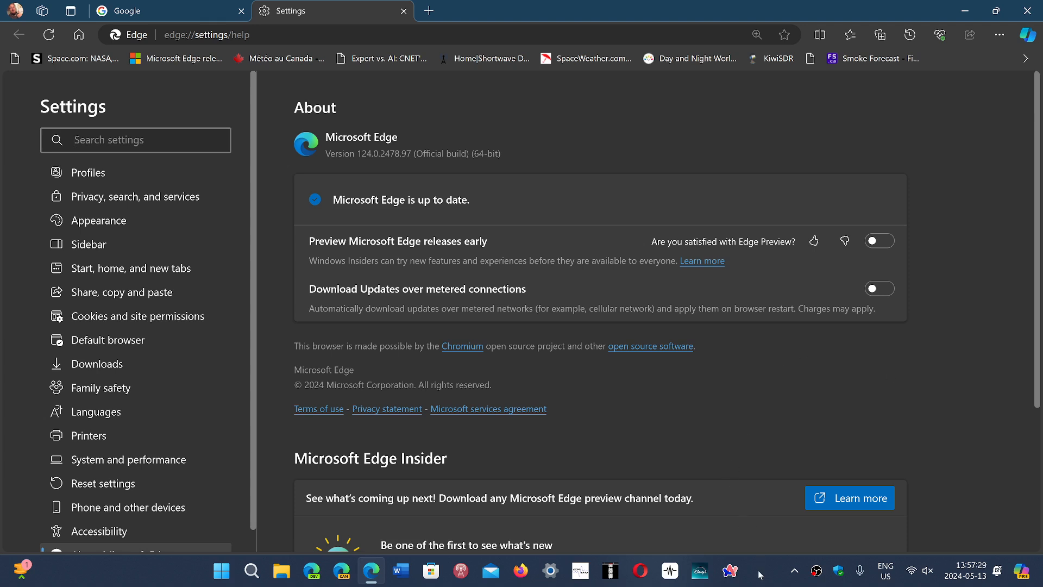